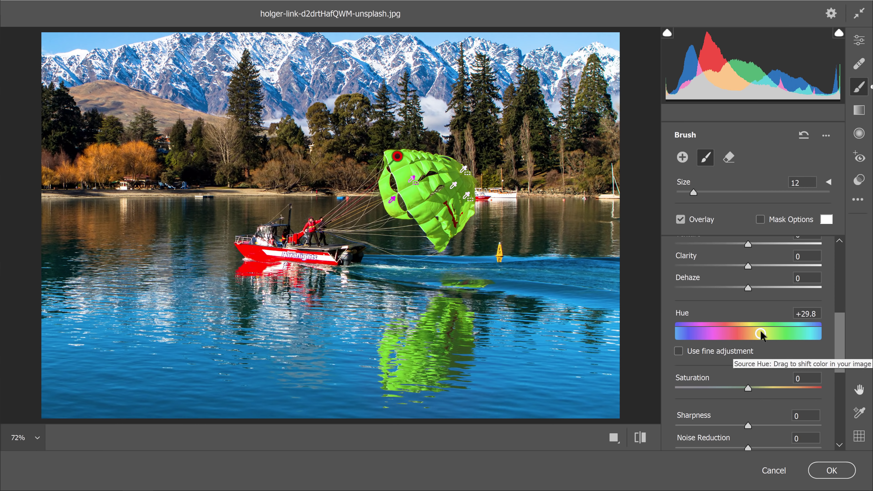
Shift the Hue slider left to about -40 so the parachute turns orange-red, then confirm
{"action": "left_click_drag", "start_coordinate": [761, 331], "coordinate": [731, 332]}
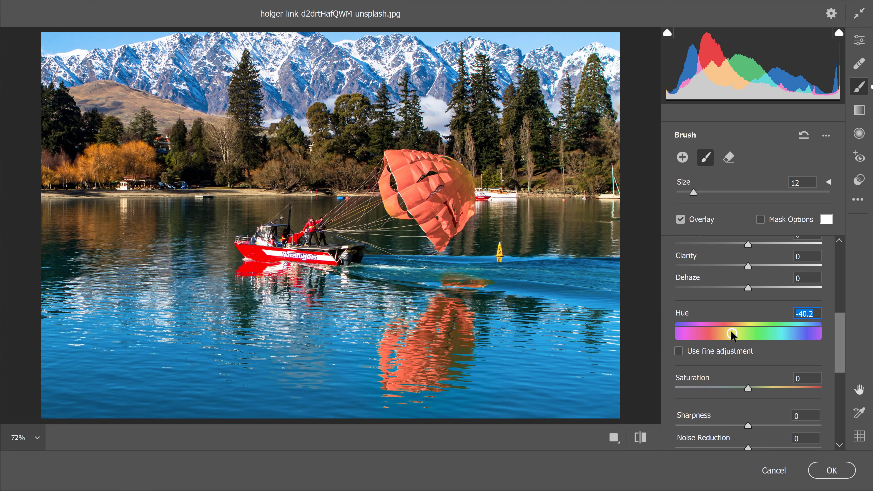
{"action": "left_click", "coordinate": [832, 470]}
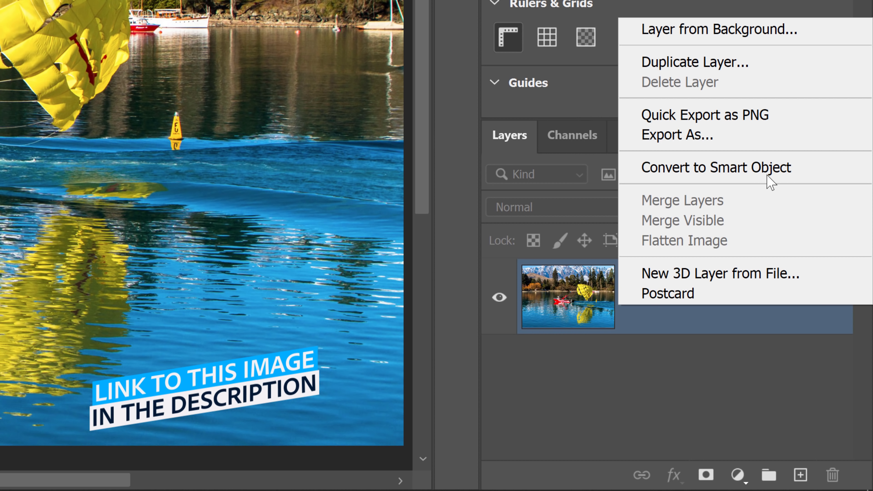
Convert the photo's layer into a smart object from the Layers panel
{"action": "left_click", "coordinate": [715, 167]}
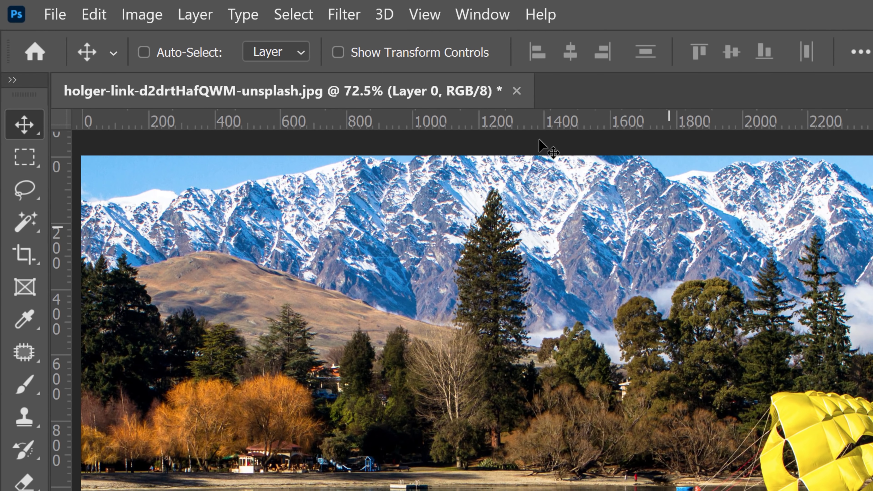
Launch the Camera Raw filter on the photo from the Filter menu
{"action": "left_click", "coordinate": [344, 14]}
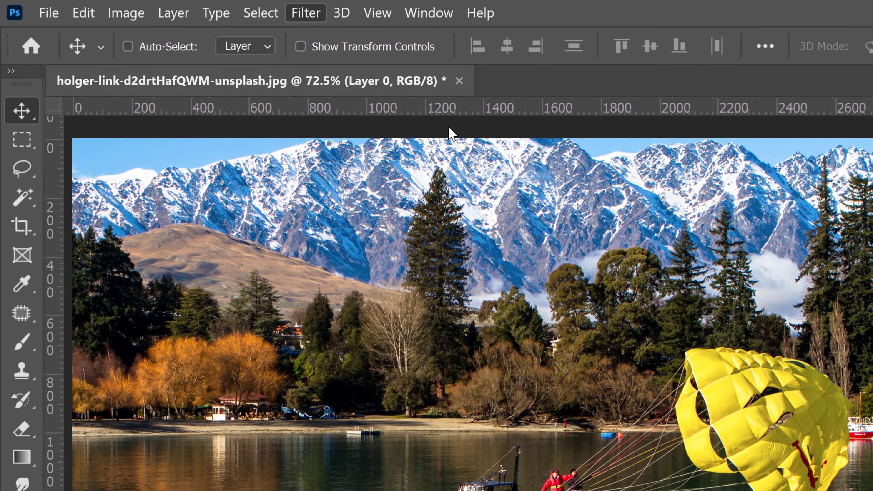
{"action": "left_click", "coordinate": [305, 12]}
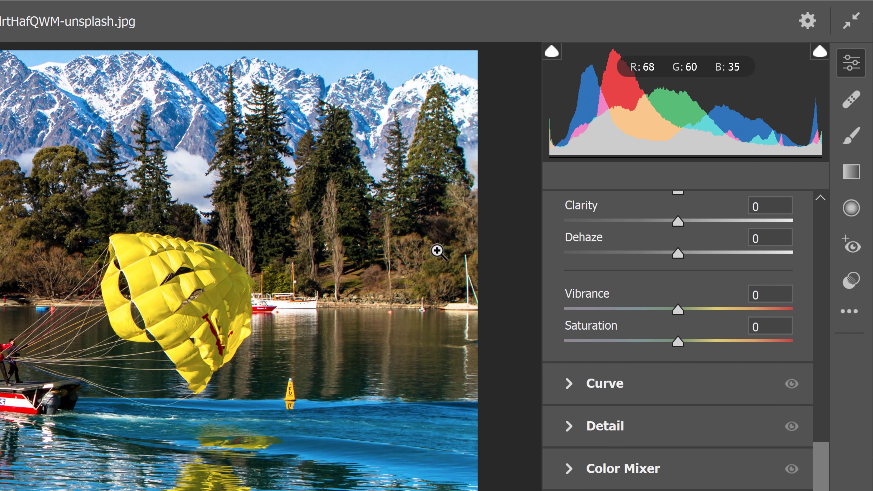
{"action": "mouse_move", "coordinate": [851, 137]}
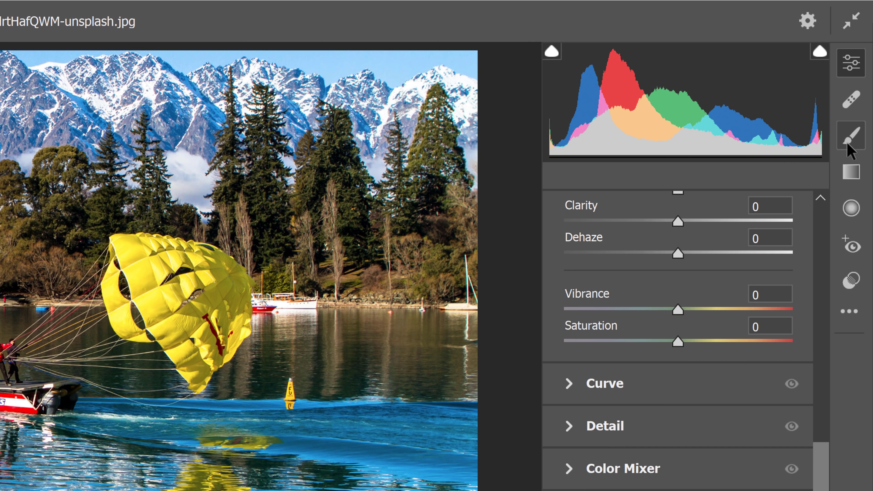
Switch to the Adjustment Brush and show the painted mask overlay over the parachute and reflection
{"action": "left_click", "coordinate": [851, 136]}
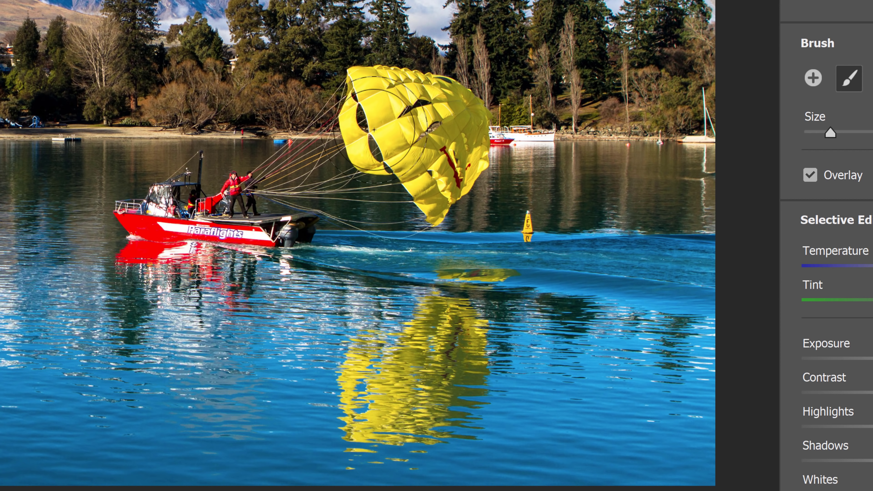
{"action": "mouse_move", "coordinate": [418, 358]}
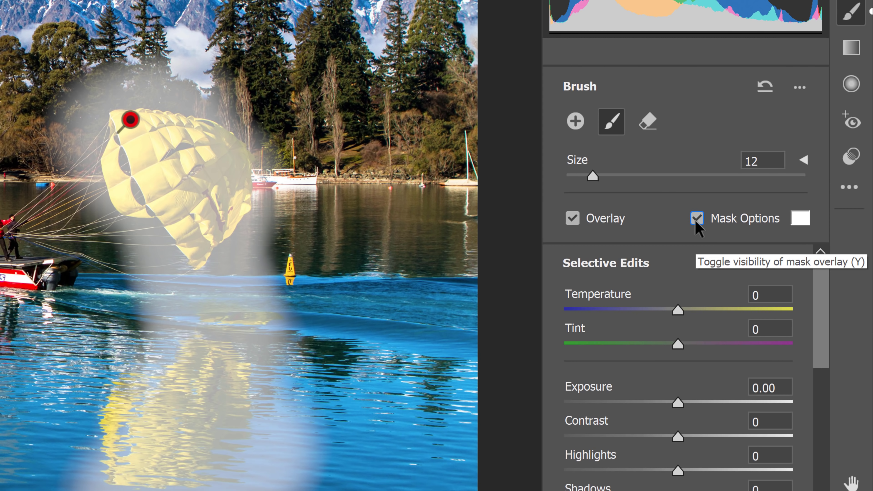
{"action": "left_click", "coordinate": [647, 122]}
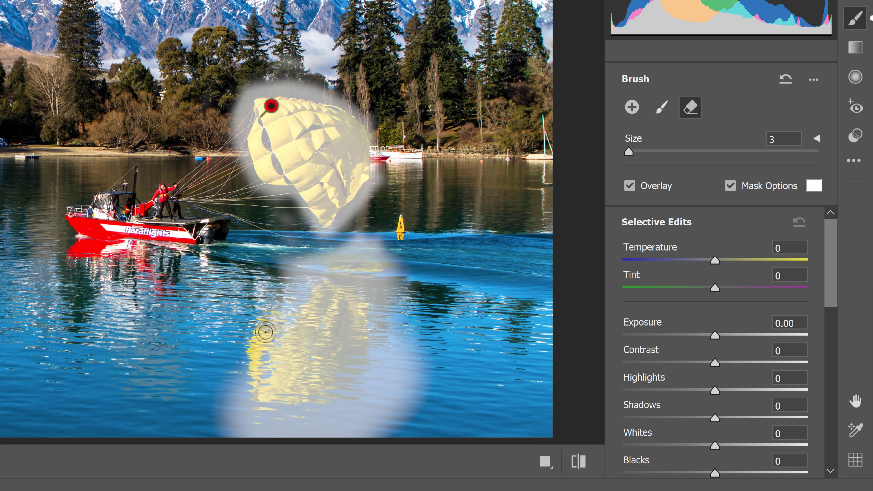
{"action": "mouse_move", "coordinate": [346, 442]}
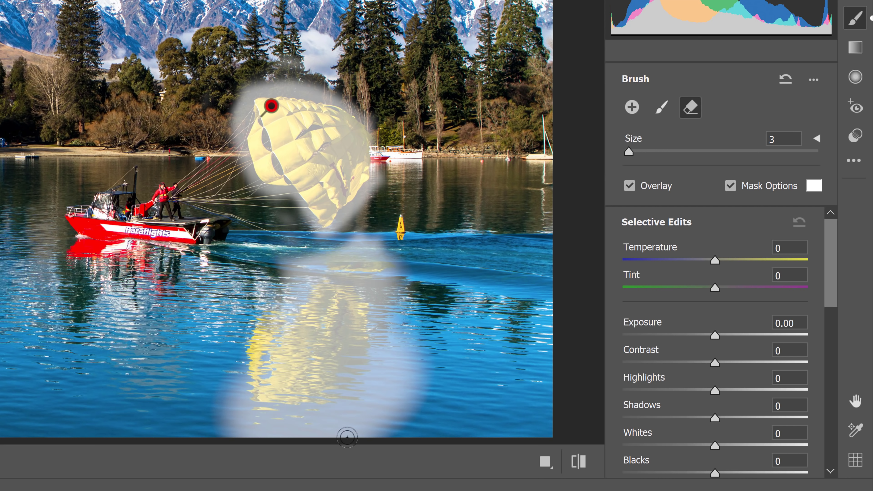
{"action": "mouse_move", "coordinate": [493, 301]}
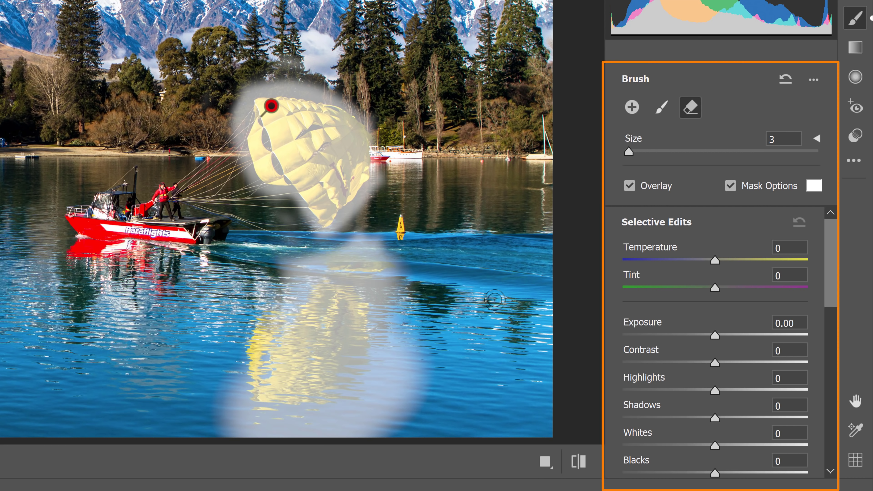
Hide the mask overlay and raise Hue to about +46.8, turning the painted area green
{"action": "left_click", "coordinate": [730, 186]}
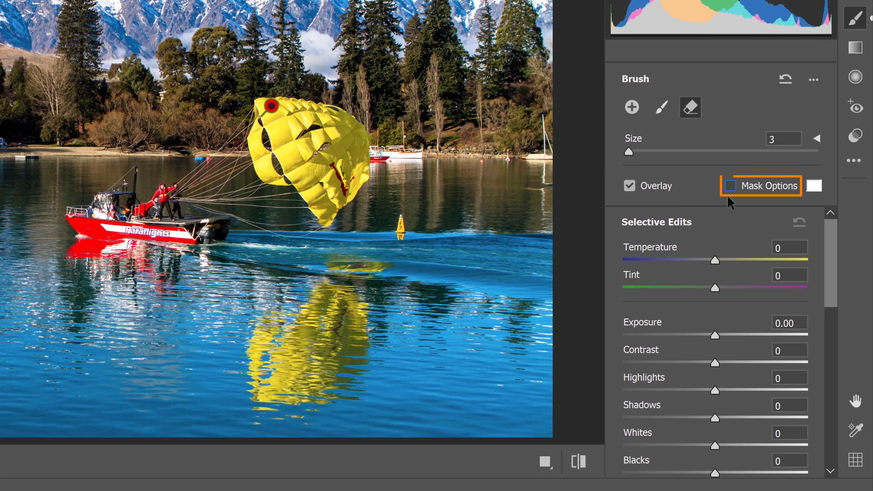
{"action": "scroll", "scroll_direction": "down", "scroll_amount": 3}
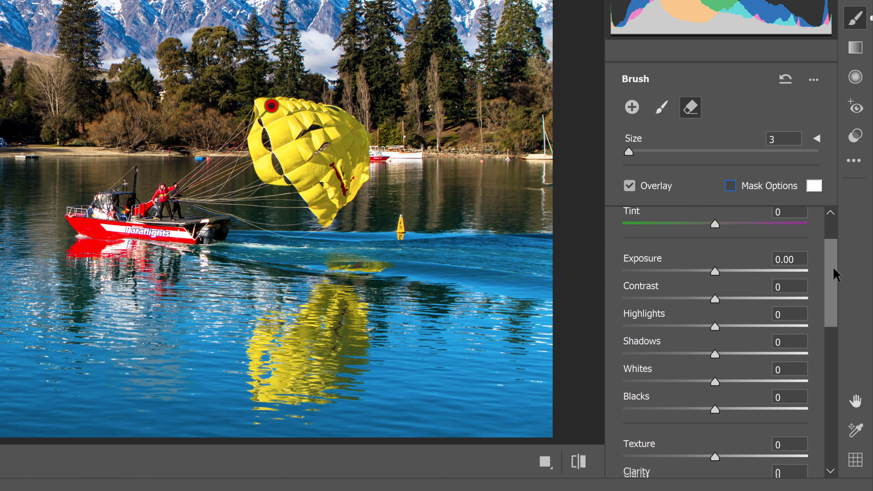
{"action": "scroll", "scroll_direction": "down", "scroll_amount": 3}
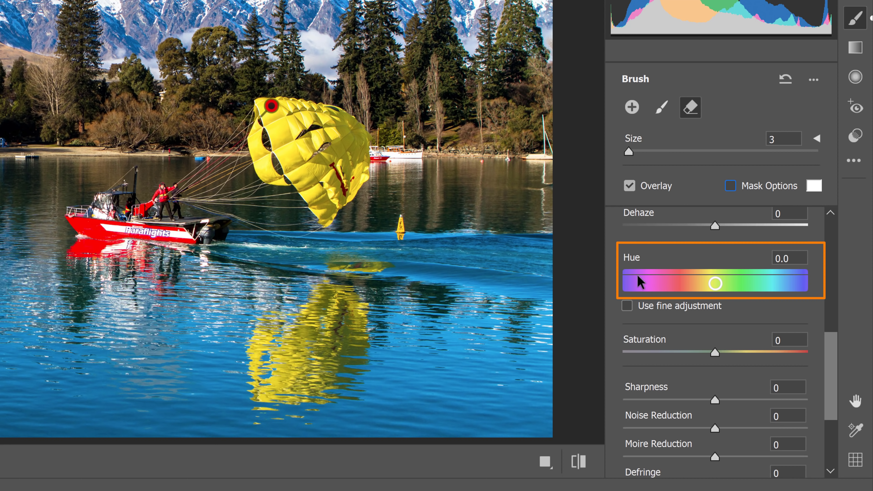
{"action": "left_click_drag", "start_coordinate": [714, 283], "coordinate": [717, 285]}
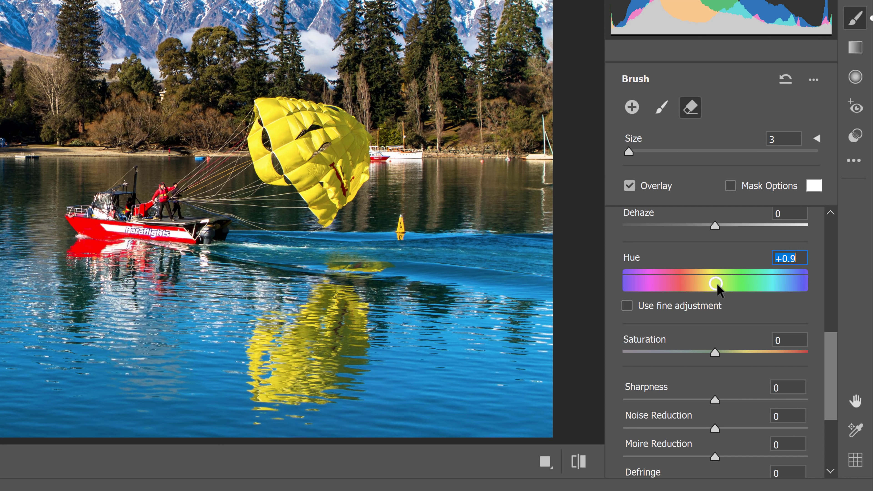
{"action": "left_click_drag", "start_coordinate": [715, 283], "coordinate": [739, 283]}
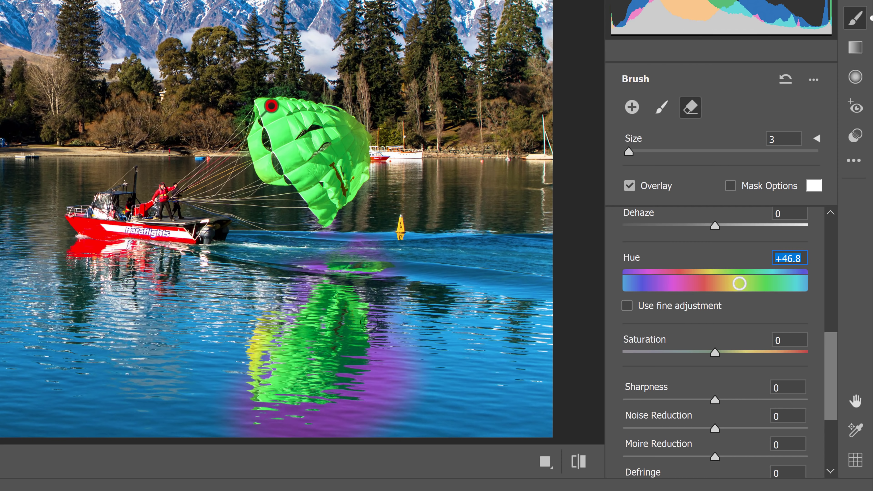
{"action": "mouse_move", "coordinate": [336, 431]}
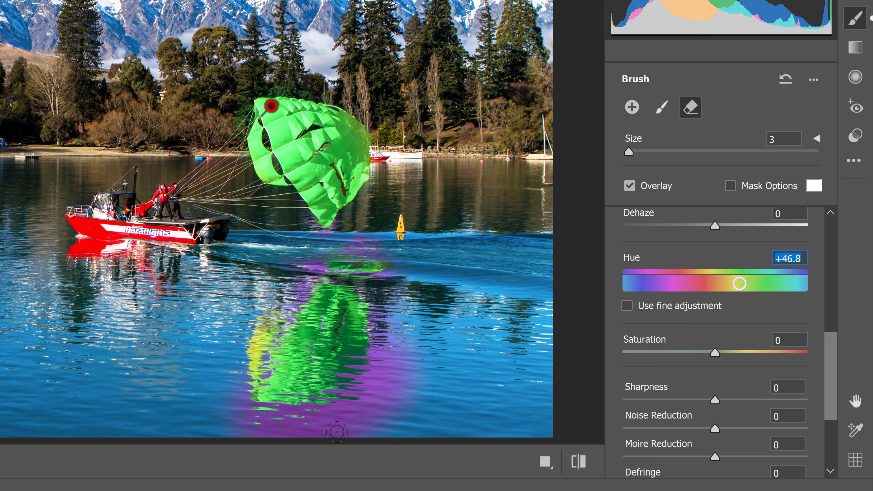
{"action": "mouse_move", "coordinate": [291, 418]}
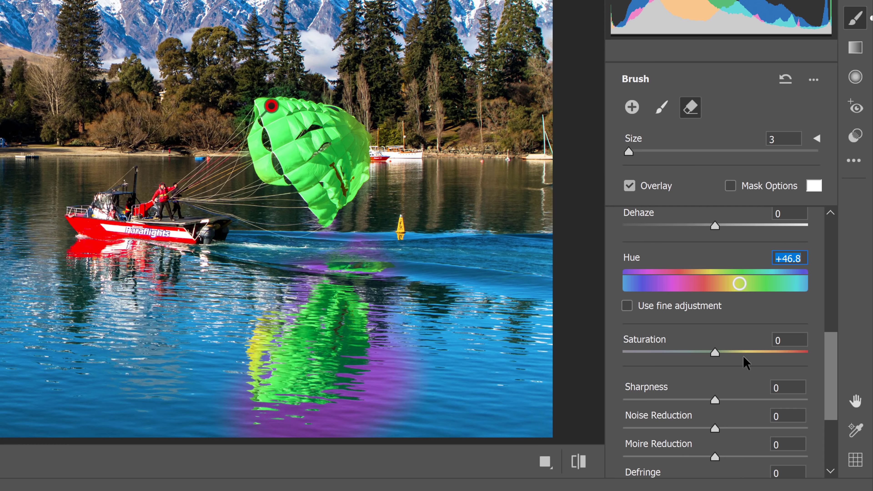
{"action": "scroll", "scroll_direction": "down", "scroll_amount": 3}
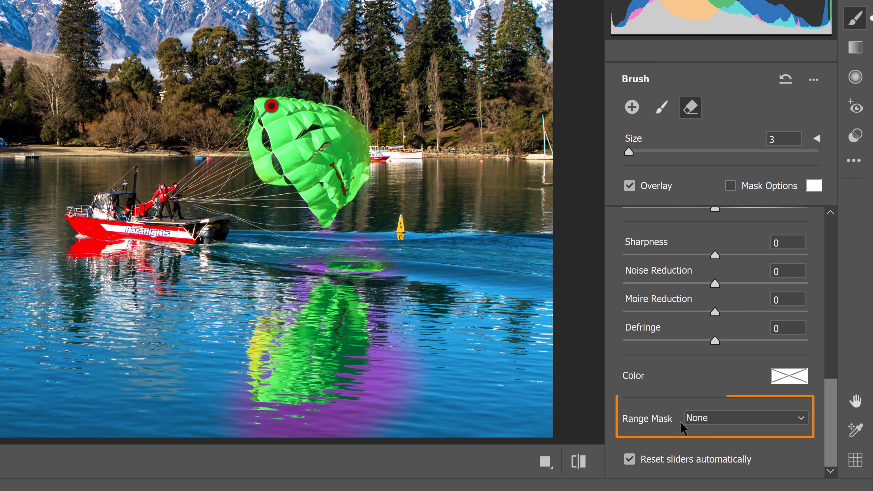
Set the Range Mask type to Color so the adjustment is limited by colour
{"action": "left_click", "coordinate": [744, 418]}
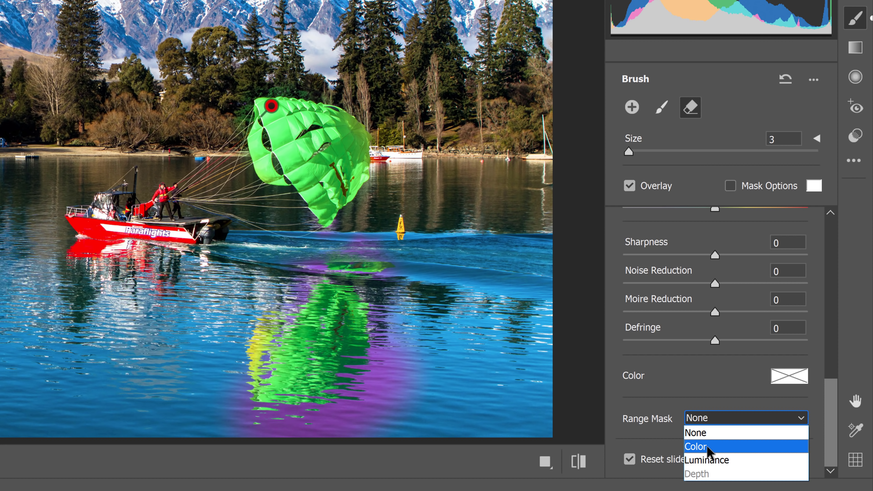
{"action": "left_click", "coordinate": [697, 446]}
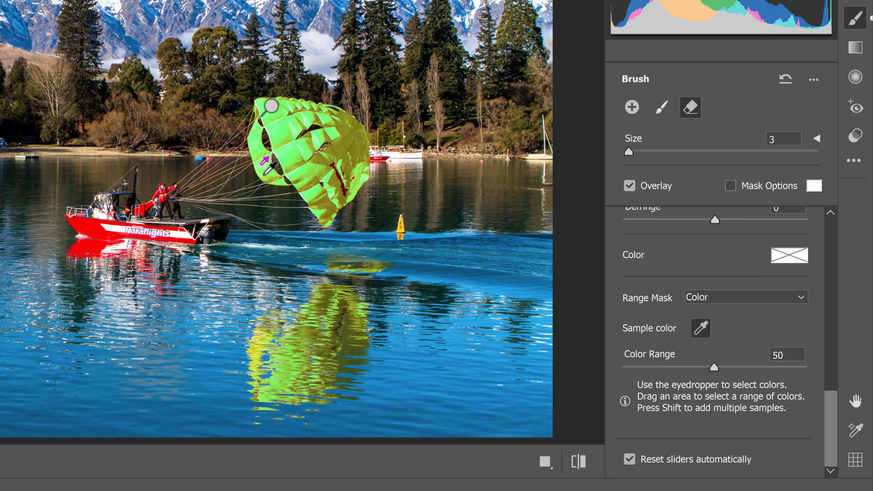
{"action": "mouse_move", "coordinate": [274, 264]}
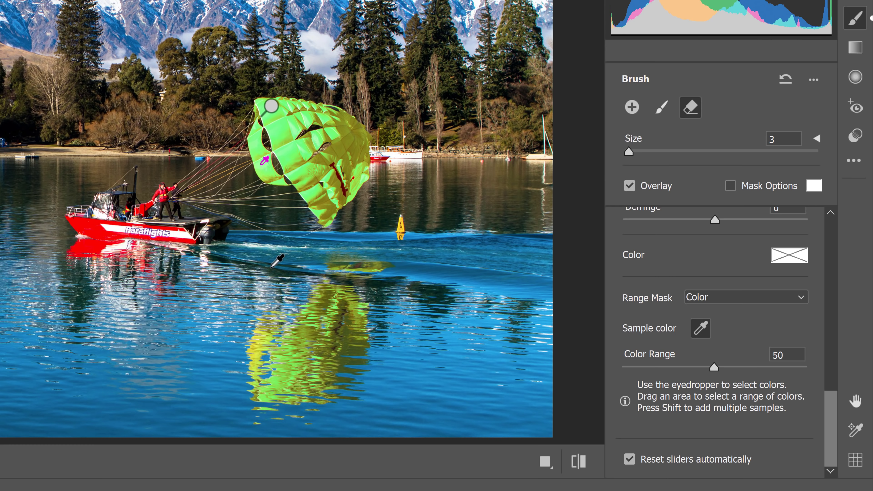
{"action": "mouse_move", "coordinate": [428, 273]}
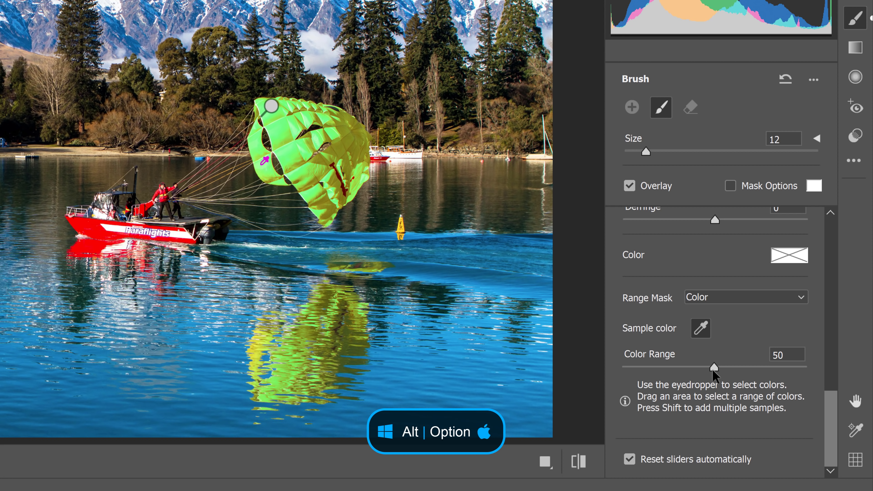
Alt-preview the mask and try Color Range values (38, 10, 68, 95, 36), settling at 29
{"action": "left_click", "coordinate": [714, 367]}
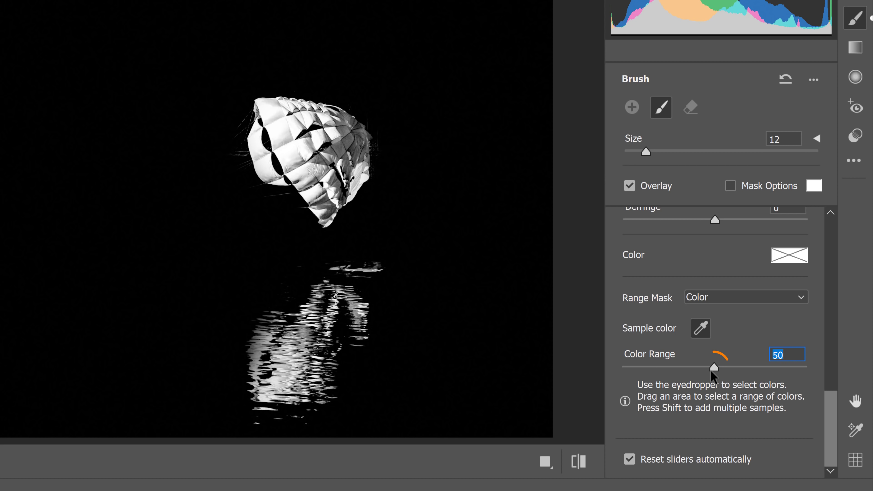
{"action": "left_click_drag", "start_coordinate": [714, 369], "coordinate": [692, 369]}
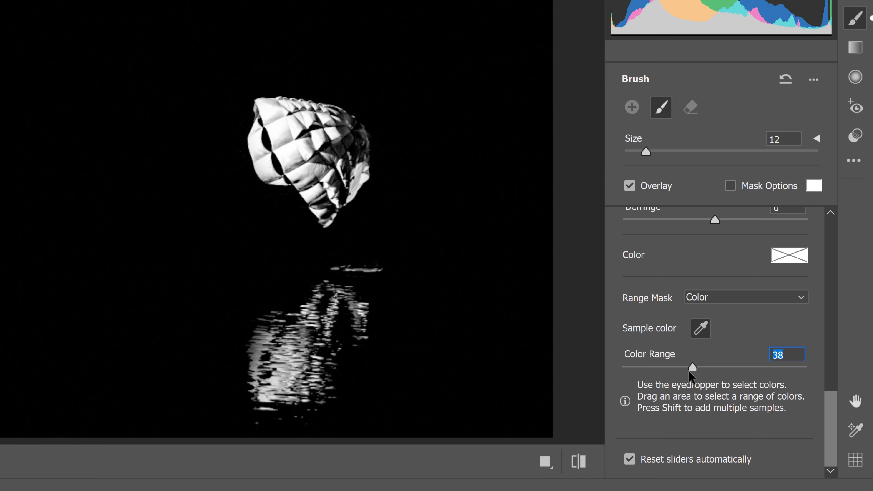
{"action": "left_click_drag", "start_coordinate": [692, 369], "coordinate": [640, 369]}
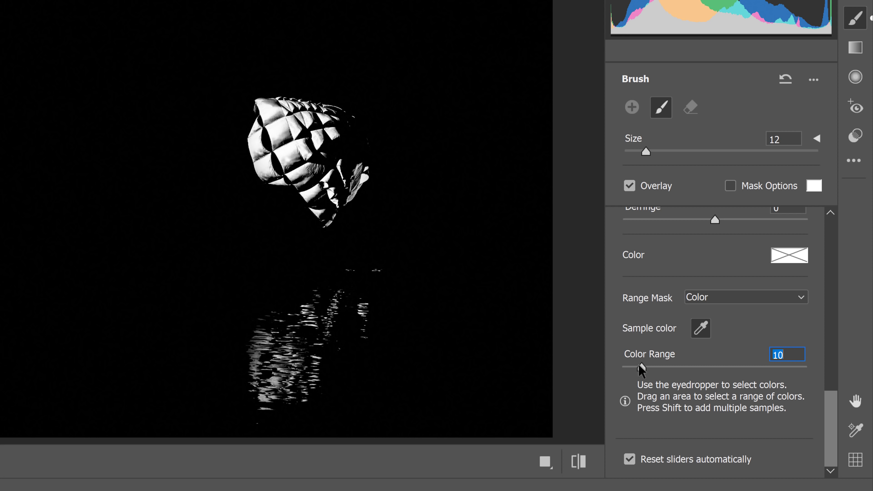
{"action": "left_click_drag", "start_coordinate": [644, 368], "coordinate": [742, 368]}
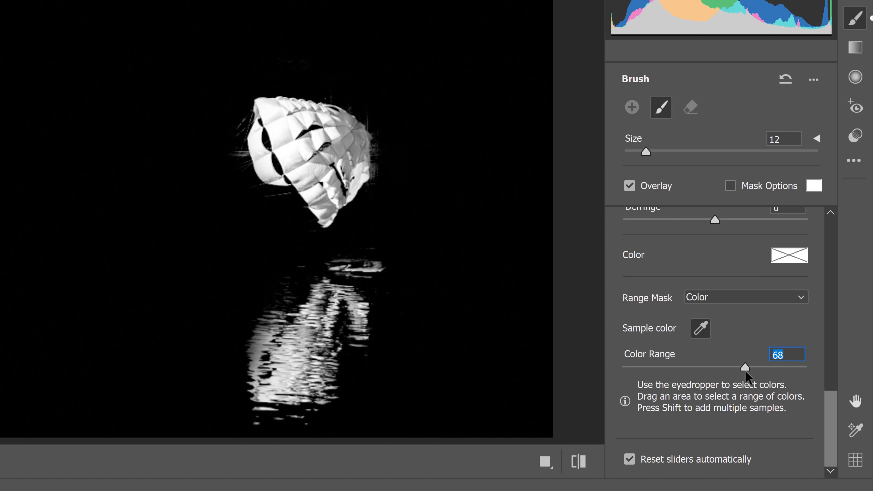
{"action": "left_click_drag", "start_coordinate": [744, 367], "coordinate": [796, 367]}
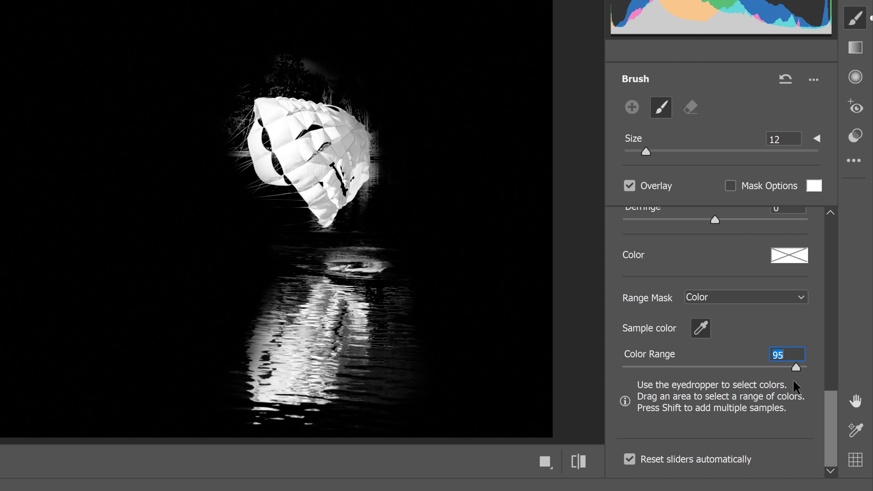
{"action": "left_click_drag", "start_coordinate": [796, 367], "coordinate": [689, 366]}
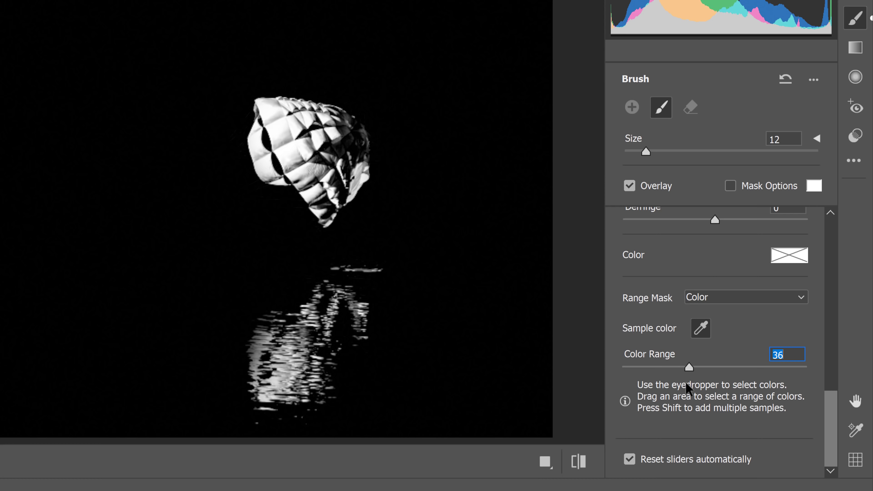
{"action": "left_click_drag", "start_coordinate": [688, 366], "coordinate": [677, 367]}
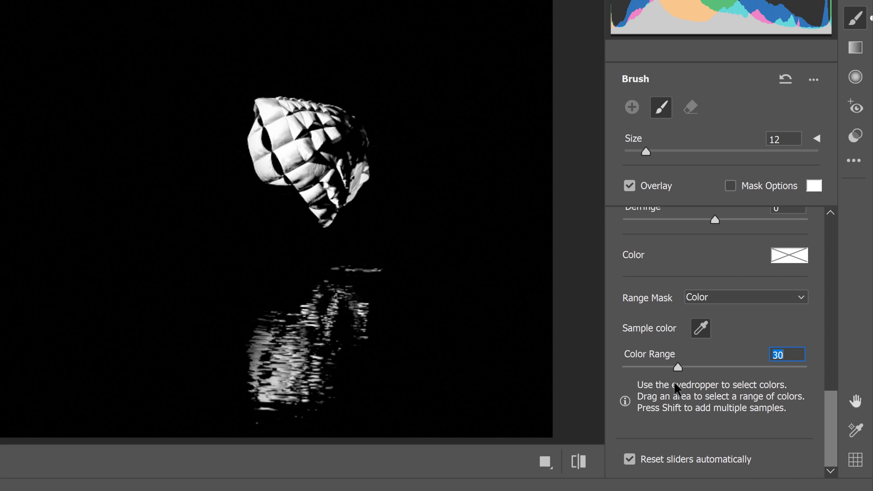
{"action": "left_click_drag", "start_coordinate": [677, 367], "coordinate": [675, 367]}
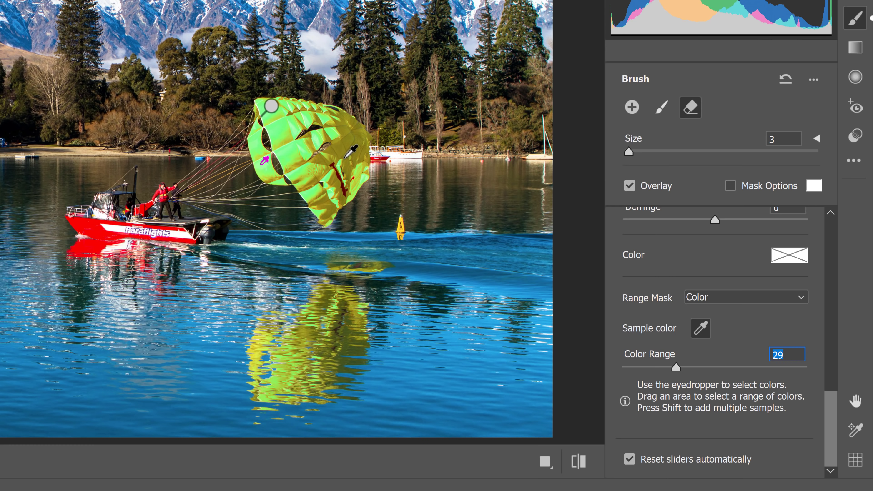
Shift-sample another parachute colour to add it to the colour range mask
{"action": "key", "text": "shift"}
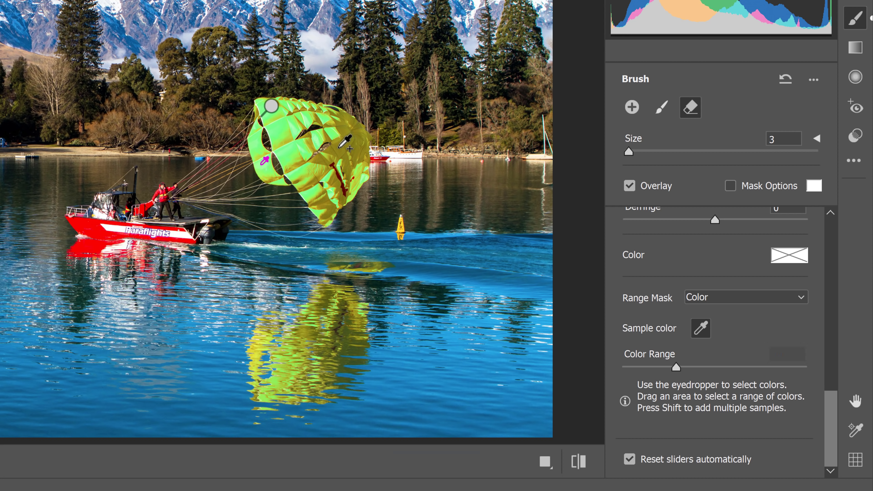
{"action": "left_click", "coordinate": [701, 328]}
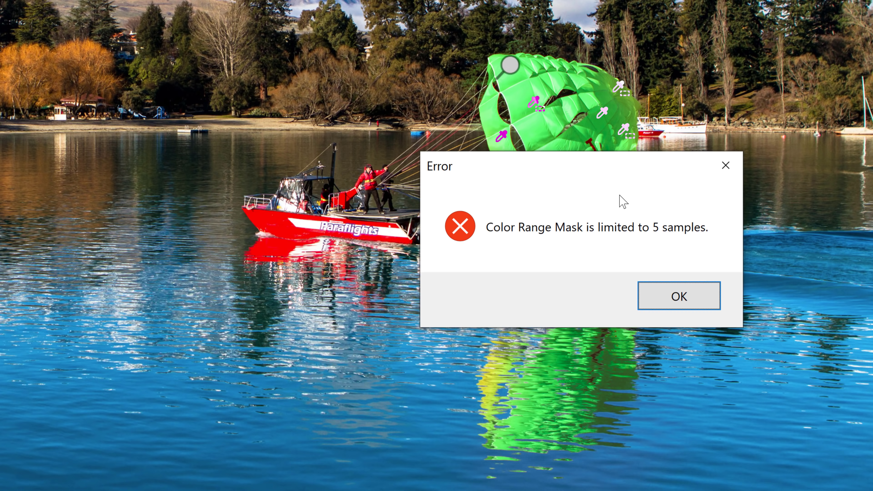
{"action": "mouse_move", "coordinate": [726, 165]}
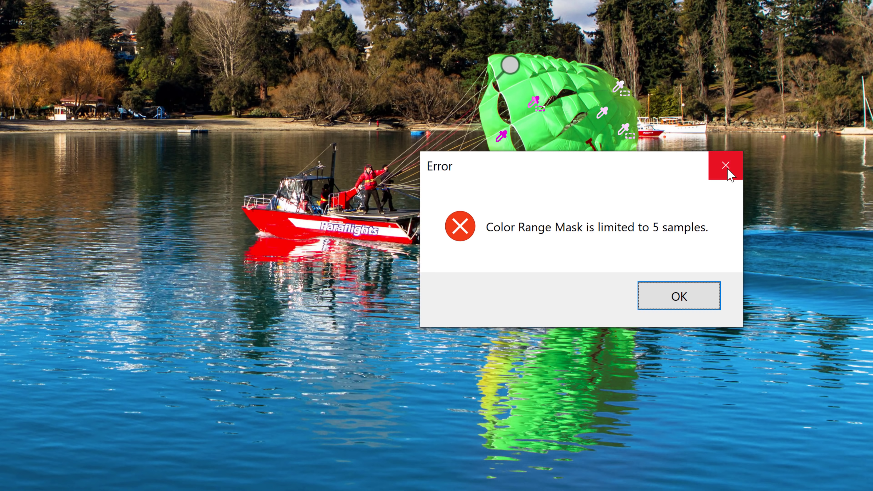
Dismiss the sample-limit warning, return to Add brush mode and paint the lower reflection
{"action": "left_click", "coordinate": [726, 165]}
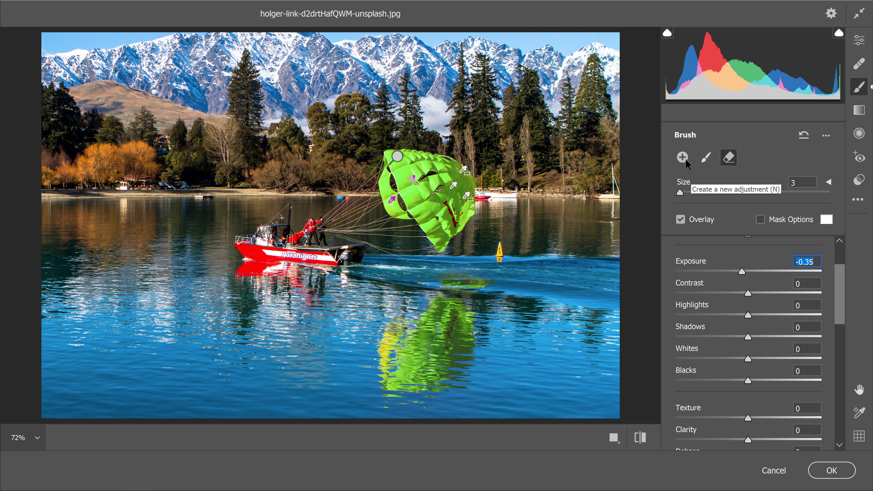
{"action": "left_click", "coordinate": [706, 157]}
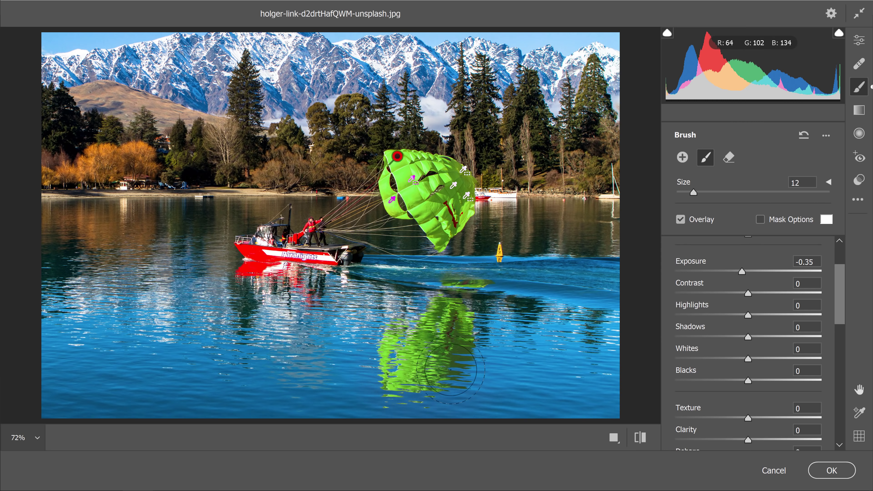
{"action": "mouse_move", "coordinate": [450, 371]}
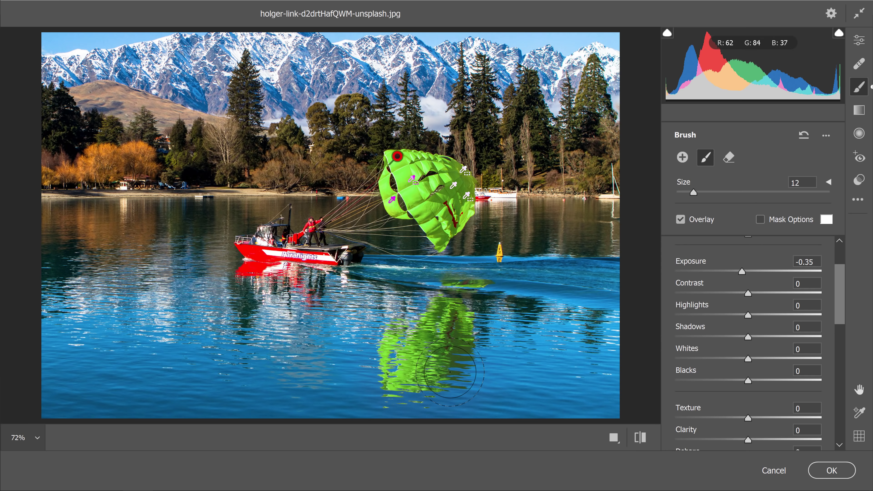
{"action": "left_click", "coordinate": [832, 470]}
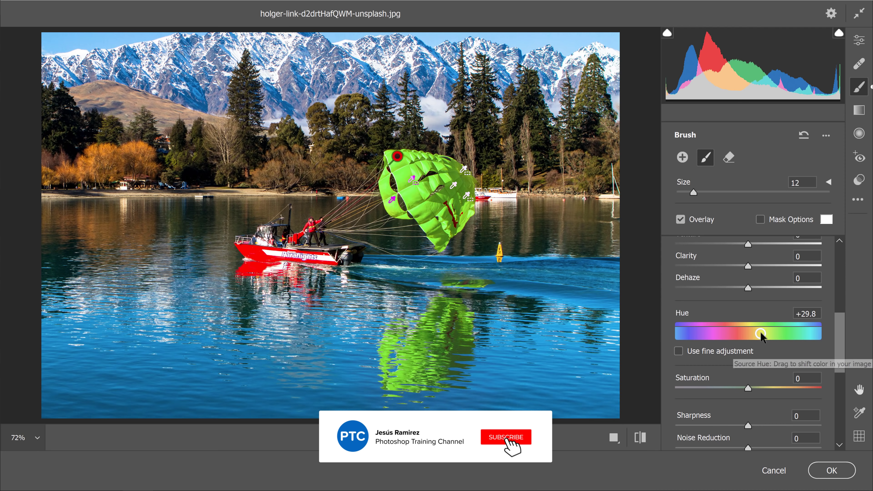
Drag Hue to -40.2 so the parachute and reflection turn orange-red
{"action": "left_click_drag", "start_coordinate": [763, 332], "coordinate": [732, 332]}
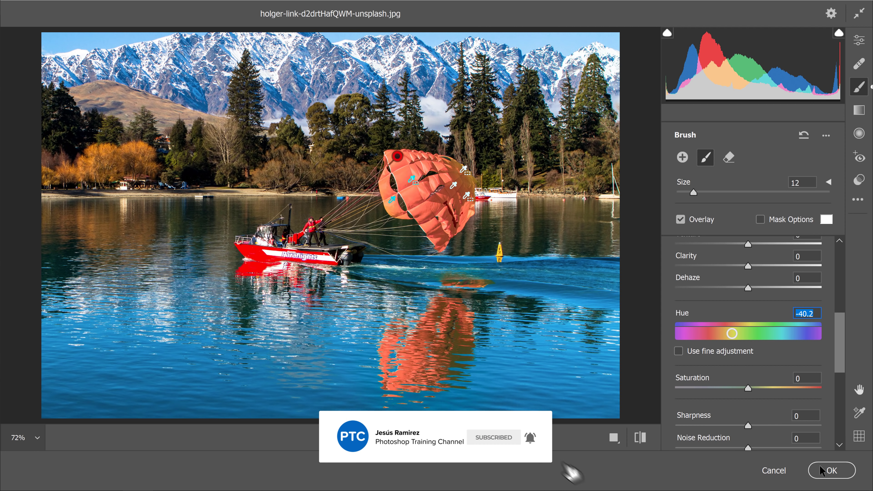